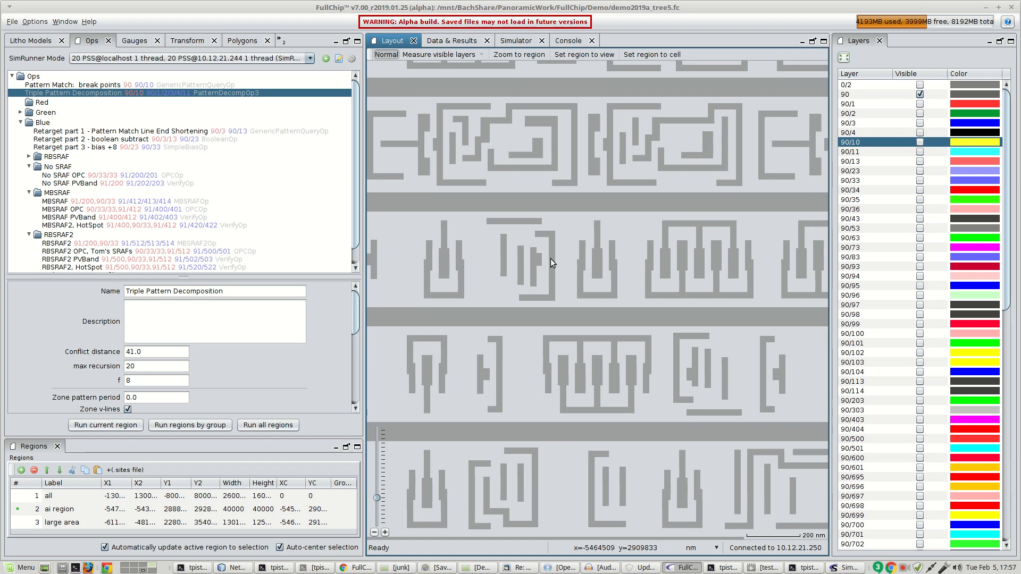
mouse_move(141, 230)
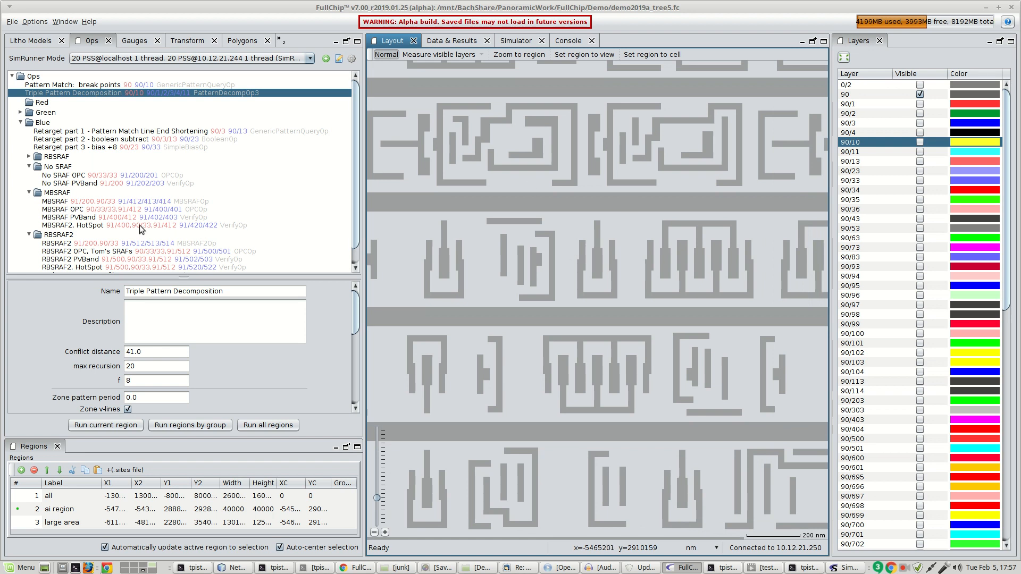
mouse_move(156, 207)
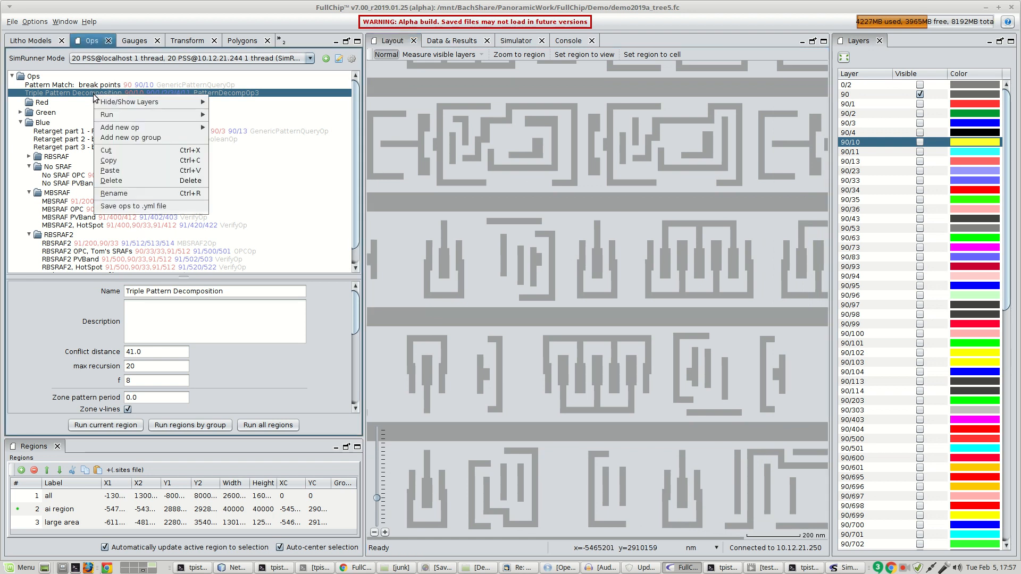
mouse_move(129, 102)
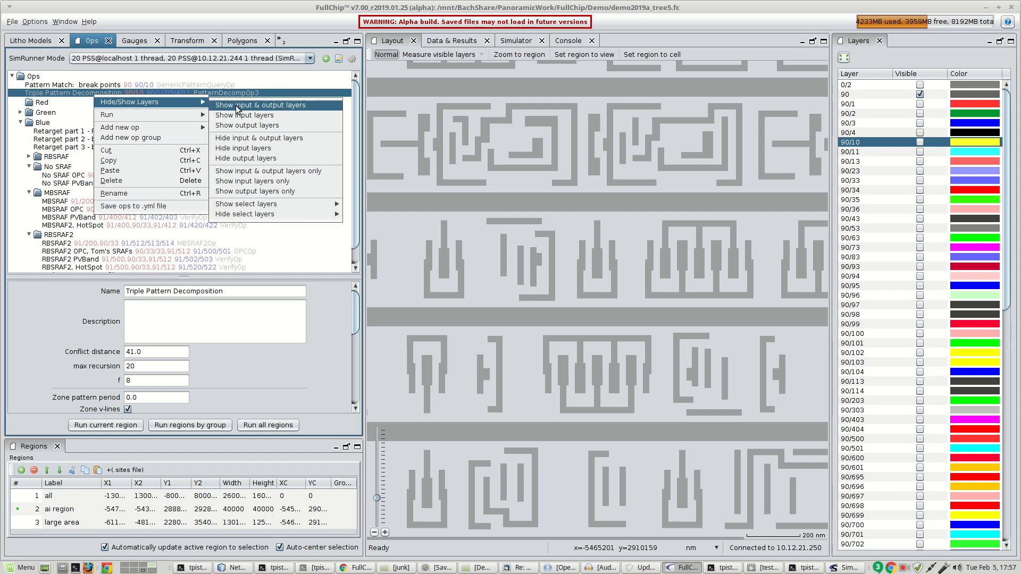
Display the Triple Pattern Decomposition's input and output layers, zoomed onto the red, green and blue shapes.
left_click(262, 106)
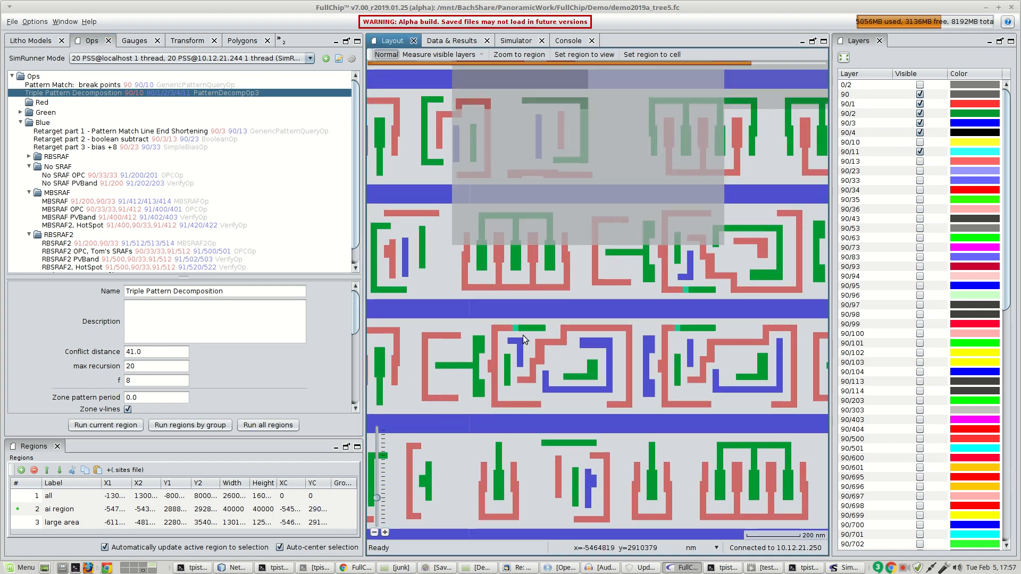
scroll("up", 3)
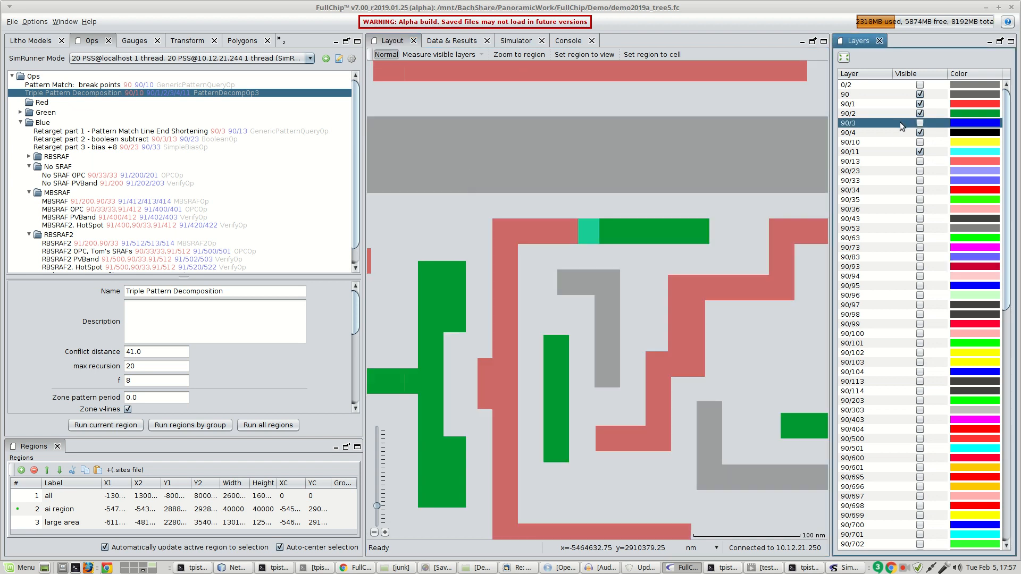
Show only layer 90/3 (blue third-mask shapes) and hide all other layers.
right_click(872, 123)
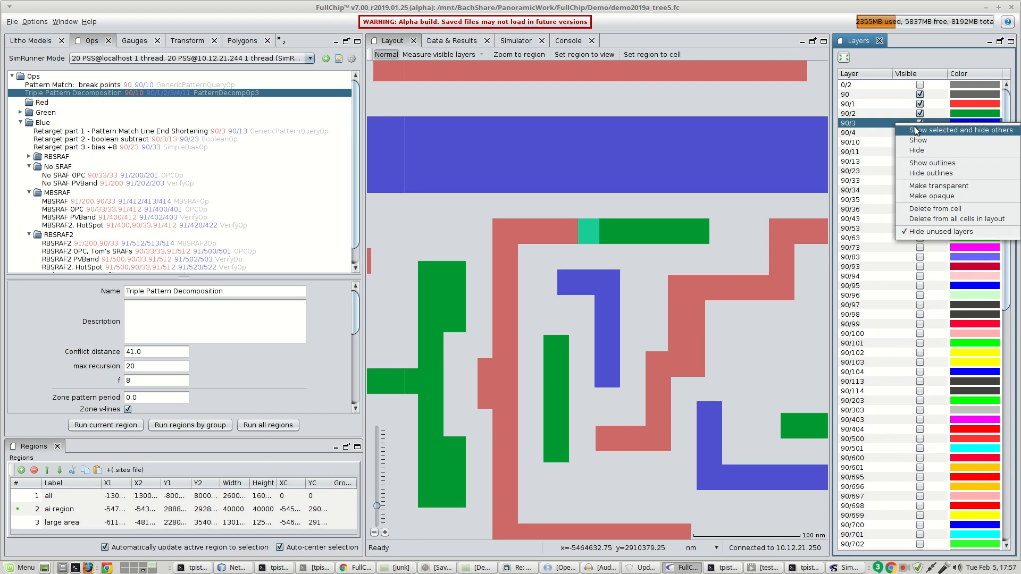
left_click(957, 130)
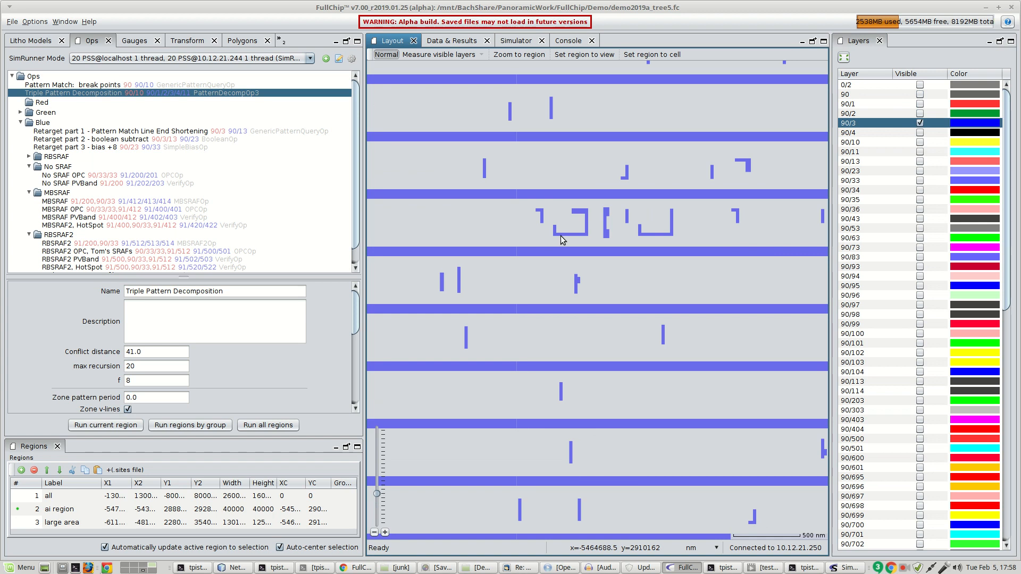
mouse_move(500, 224)
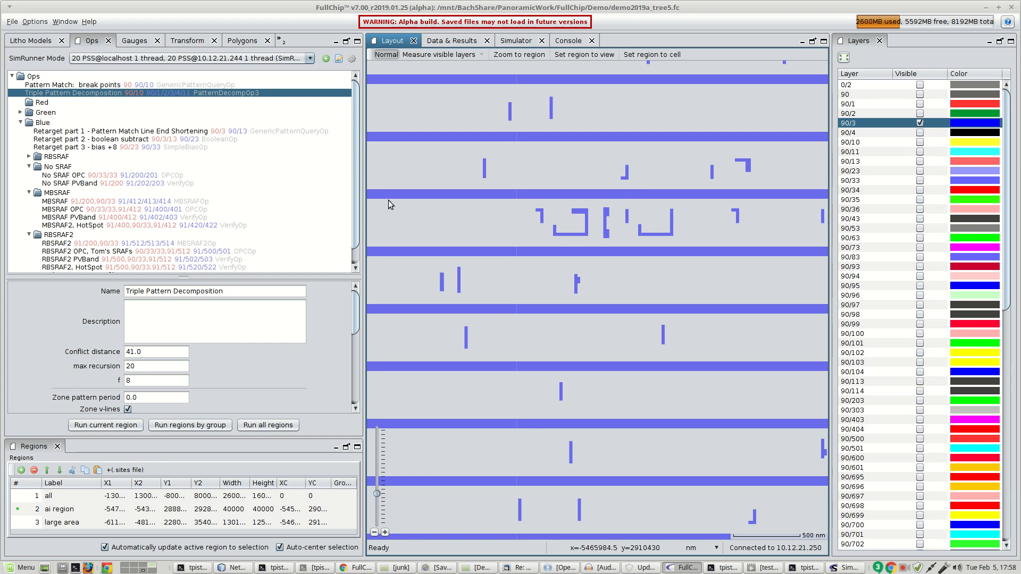
mouse_move(112, 148)
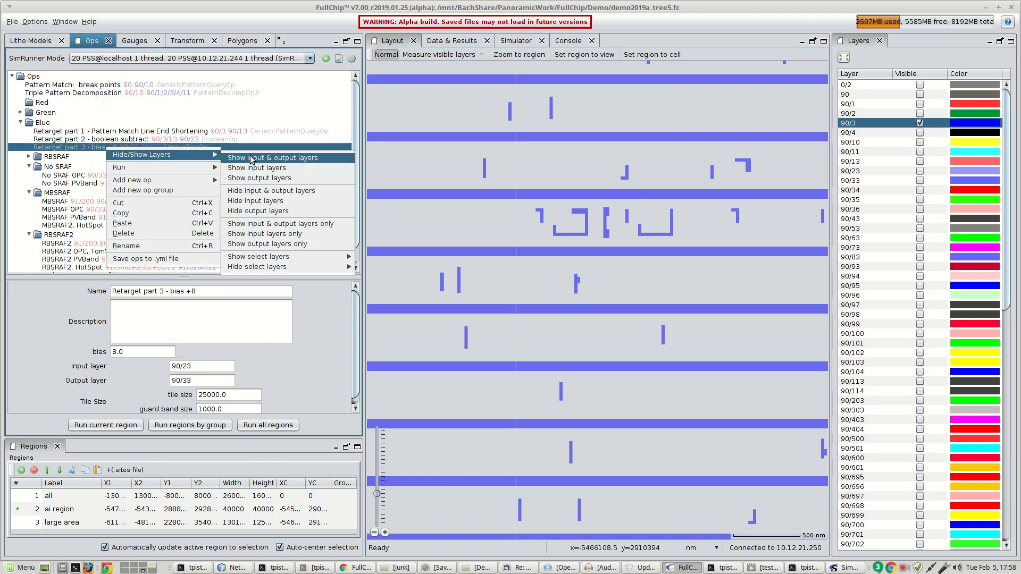
Display the Retarget part 3 bias +8 output layer 90/33 alongside 90/3.
left_click(272, 158)
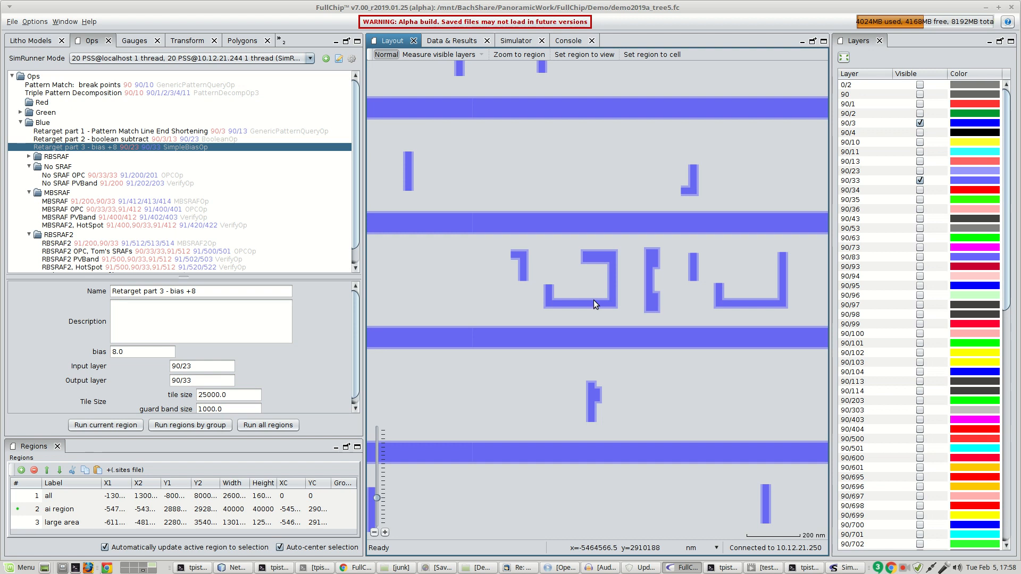
mouse_move(604, 291)
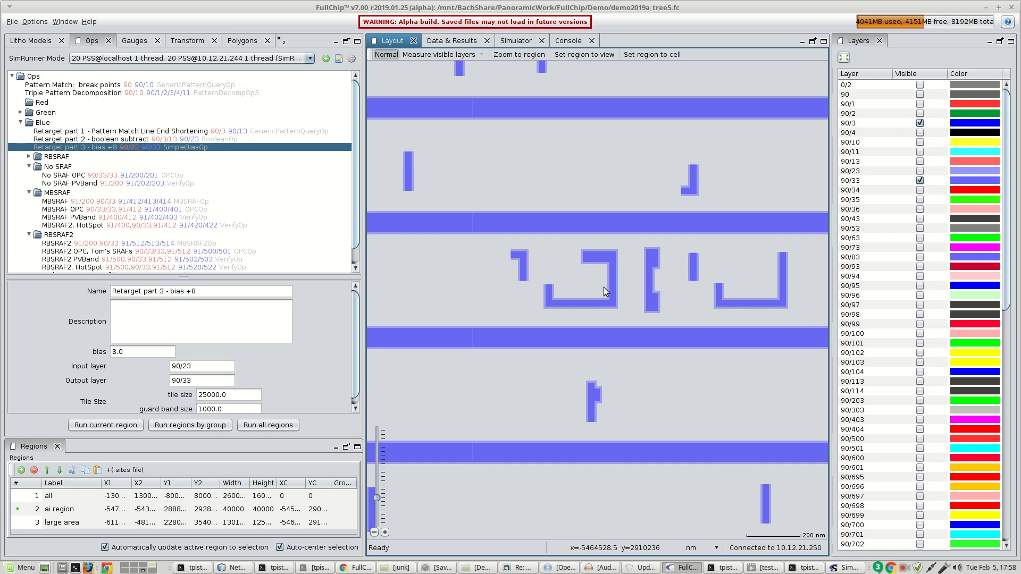
mouse_move(898, 330)
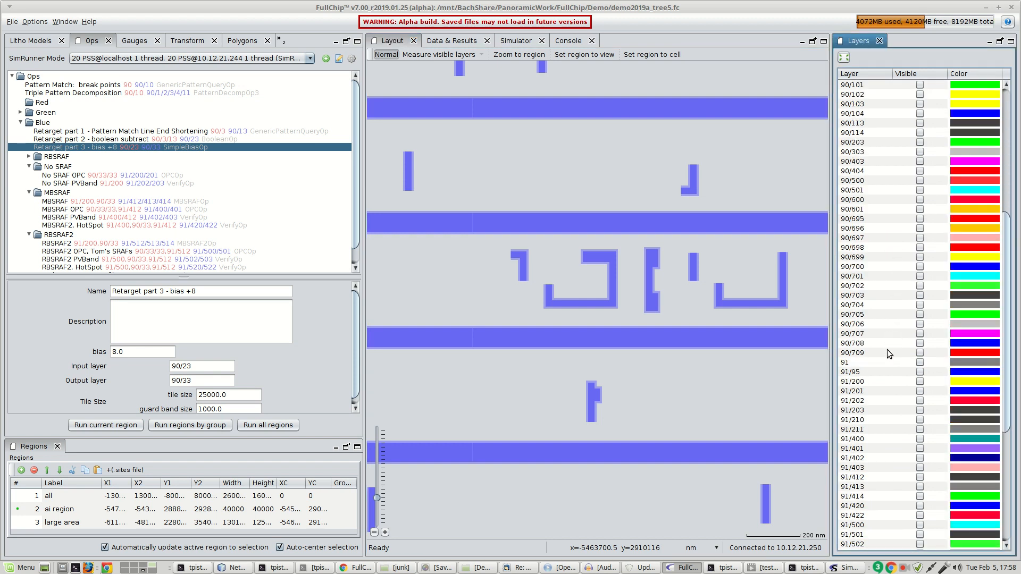
Make layer 91/412 visible so gray assist features appear between the biased blue shapes.
left_click(919, 477)
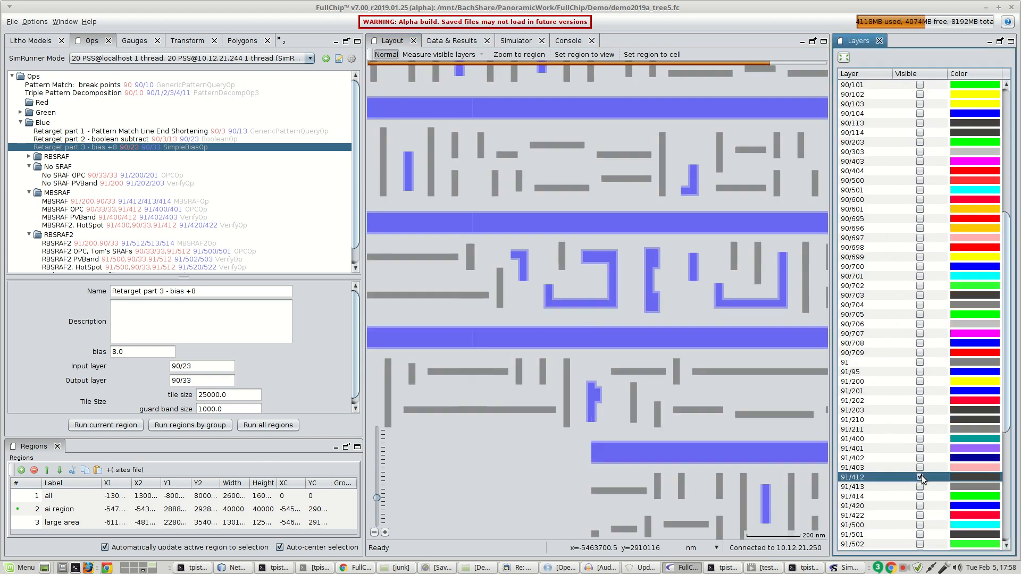
left_click(919, 477)
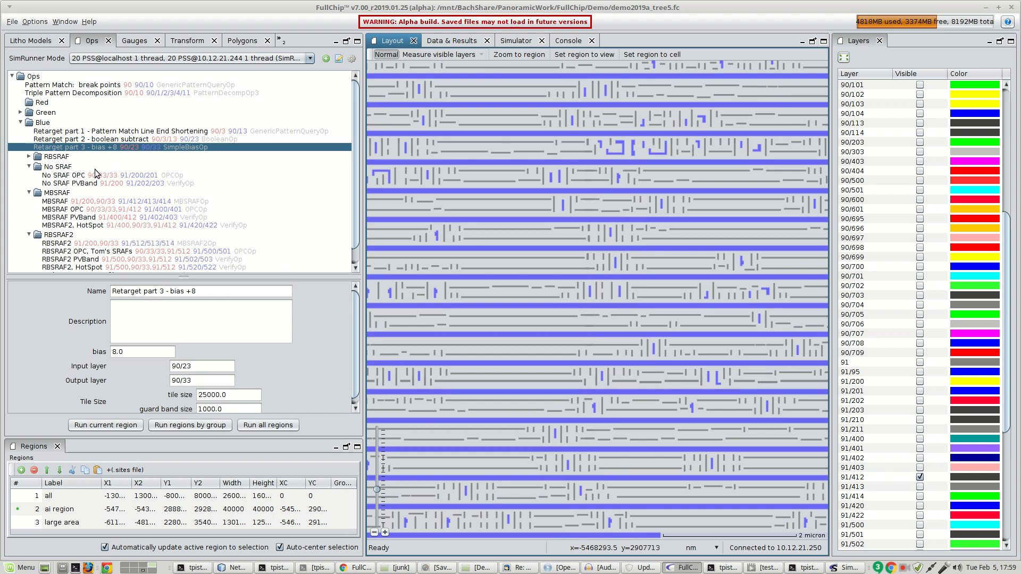
scroll("down", 3)
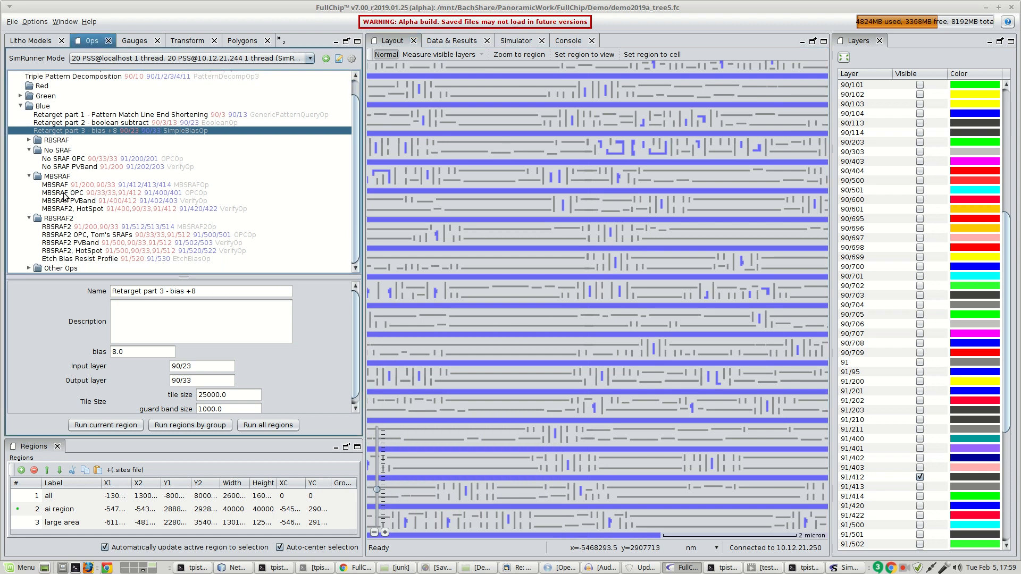
Display the MBSRAF OPC op's output layers showing corrected patterns with assist features.
right_click(65, 193)
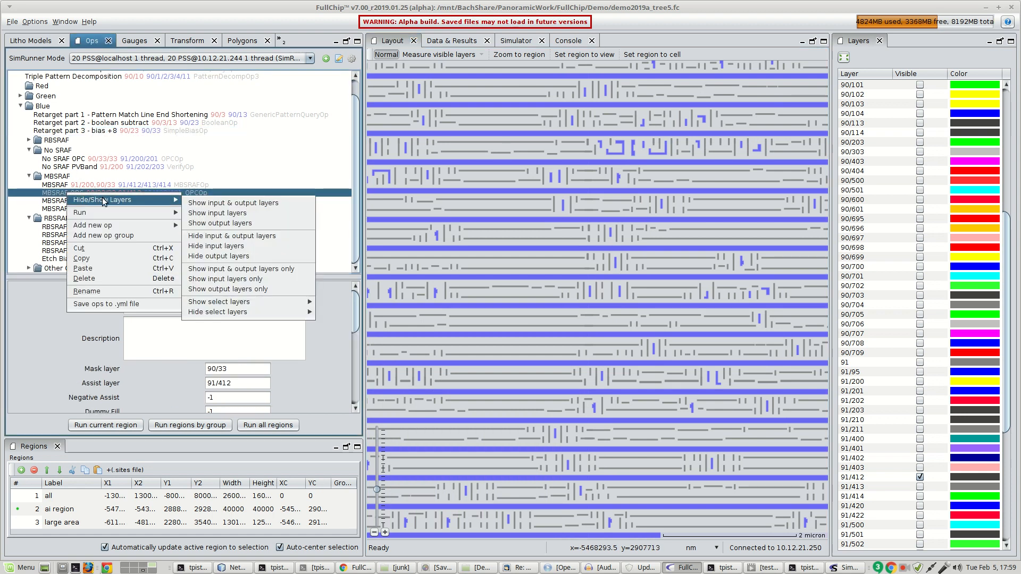
mouse_move(217, 213)
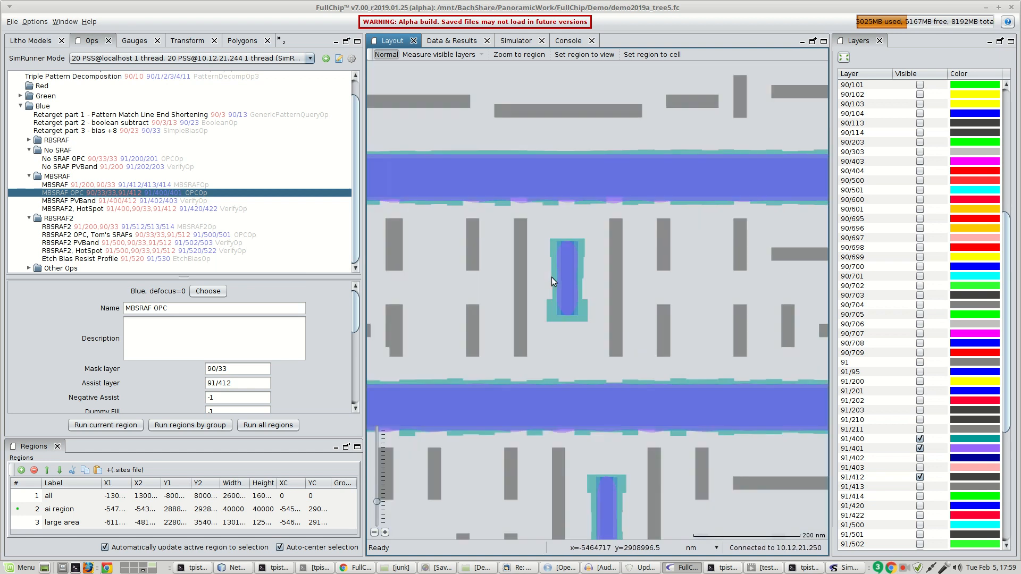
mouse_move(510, 205)
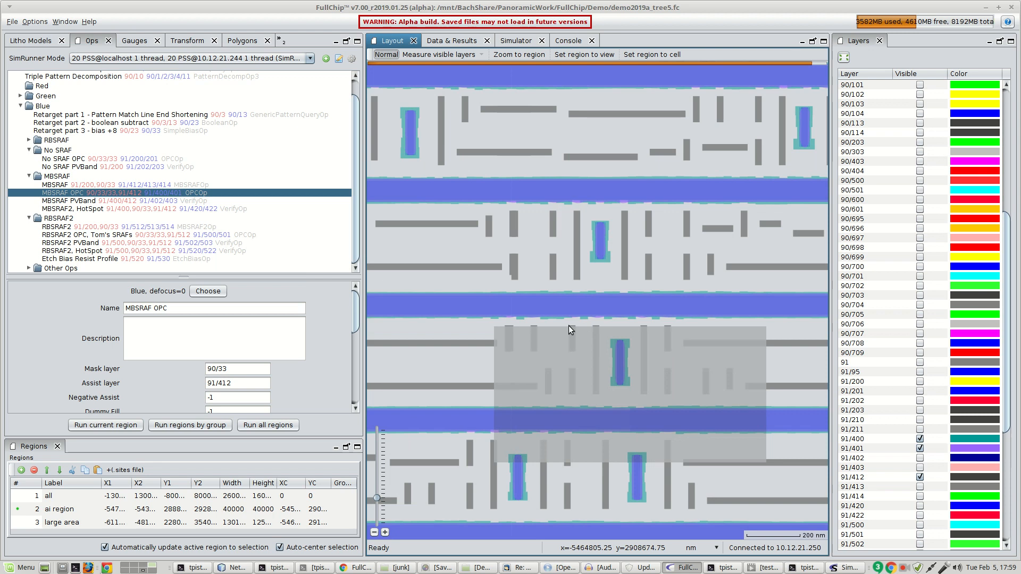
mouse_move(565, 314)
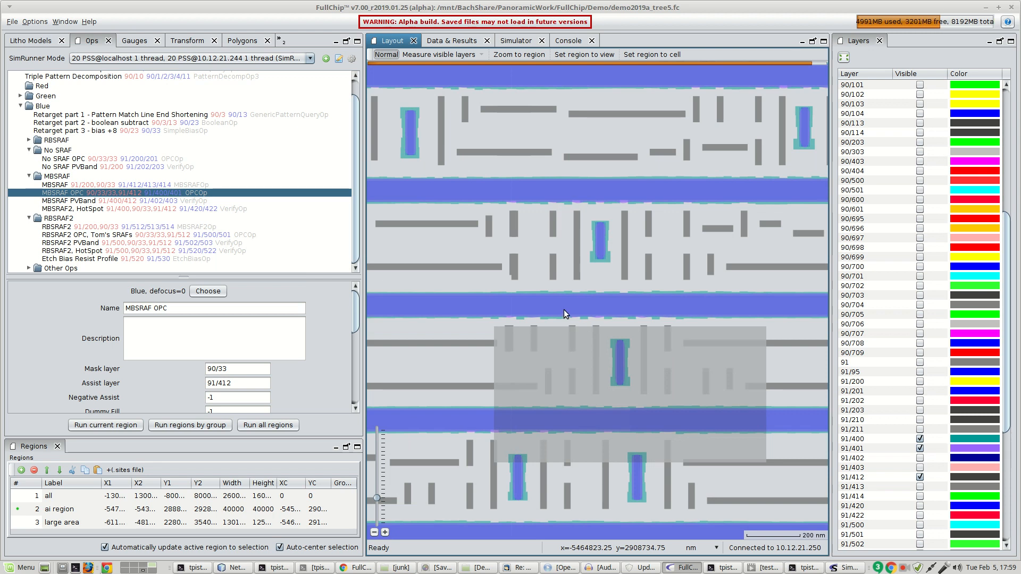
Display the MBSRAF PVBand layers with process-variation contours around the printed shapes.
right_click(117, 201)
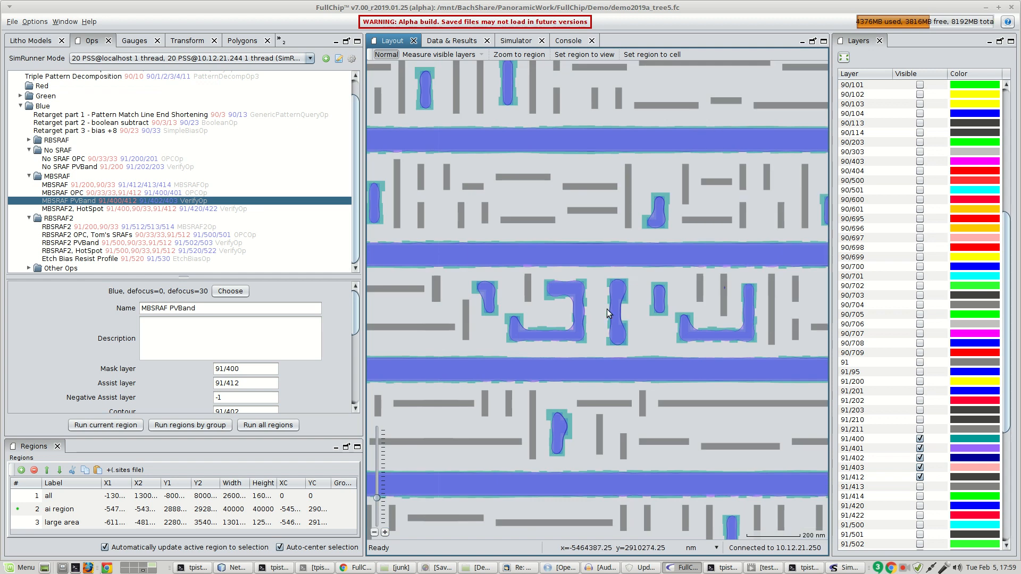
mouse_move(595, 313)
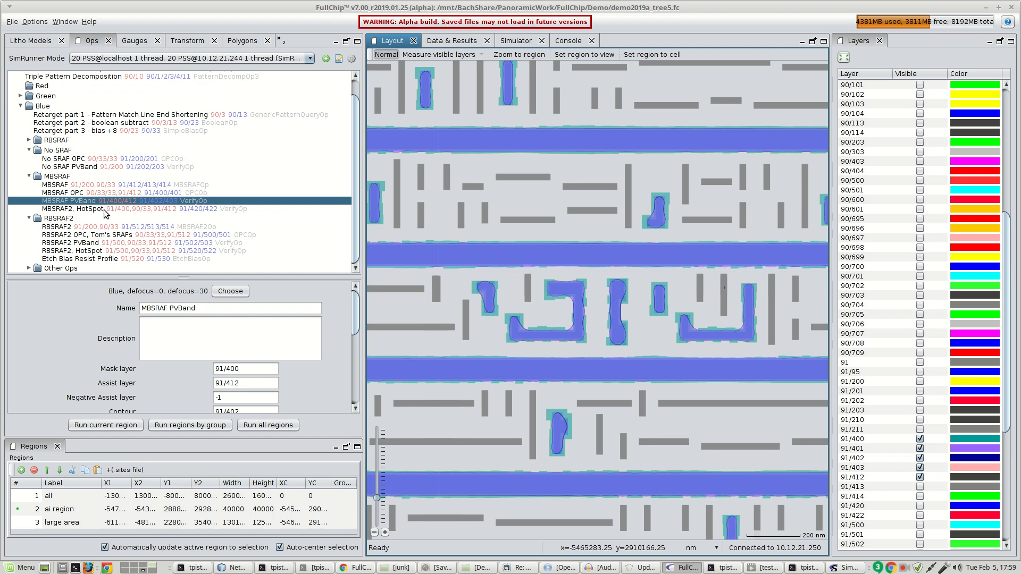
Display the MBSRAF2, HotSpot results and magnify a magenta hotspot marker.
right_click(78, 201)
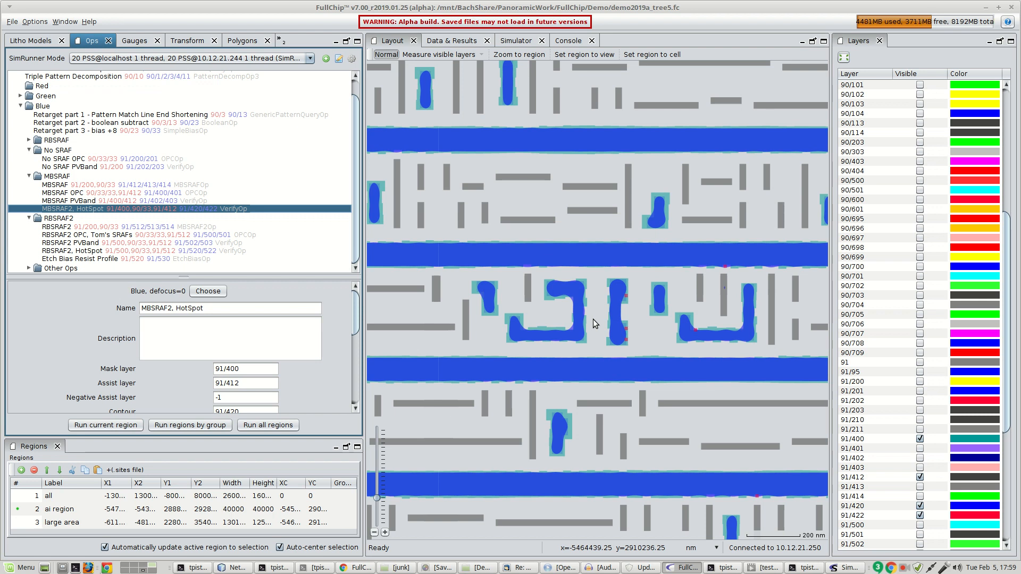
mouse_move(625, 185)
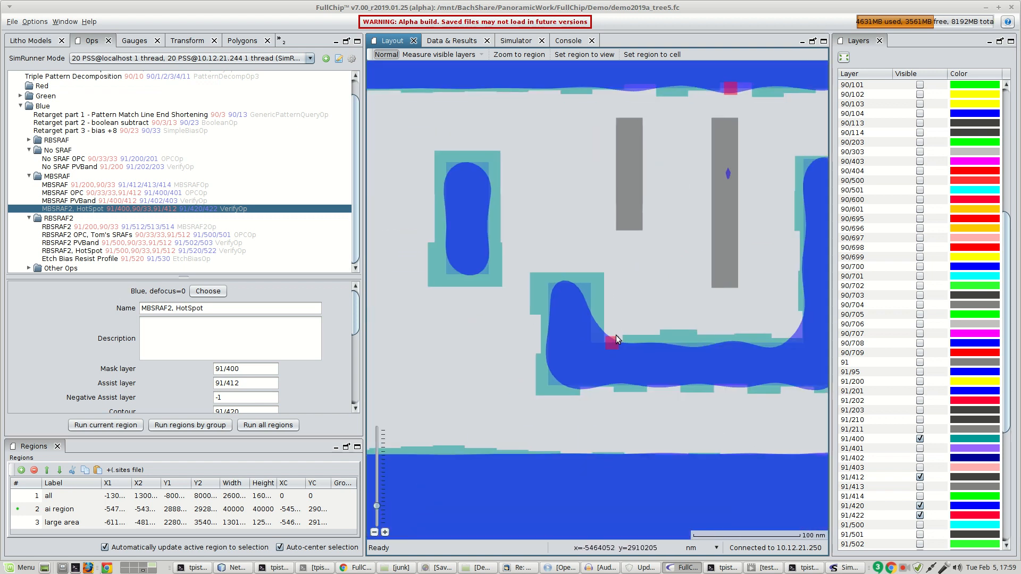
mouse_move(613, 343)
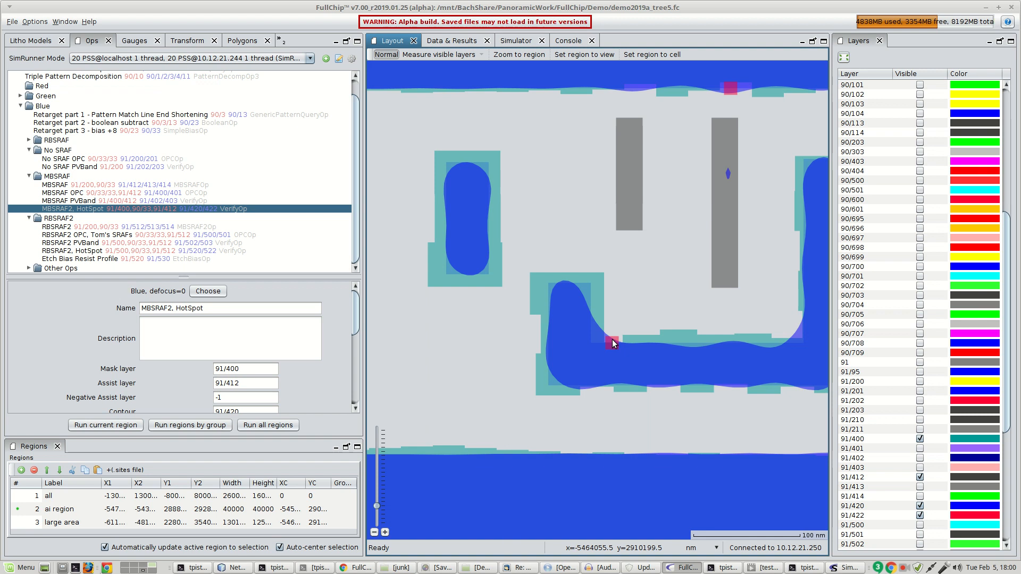
Zoom out to view the whole large simulated area as one densely patterned square.
left_click(105, 424)
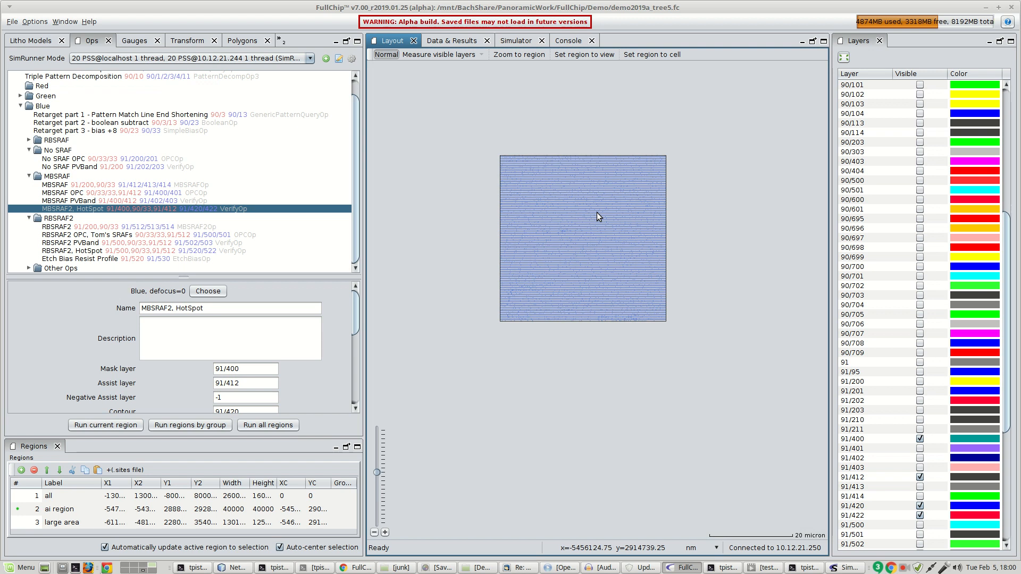
key("alt+Tab")
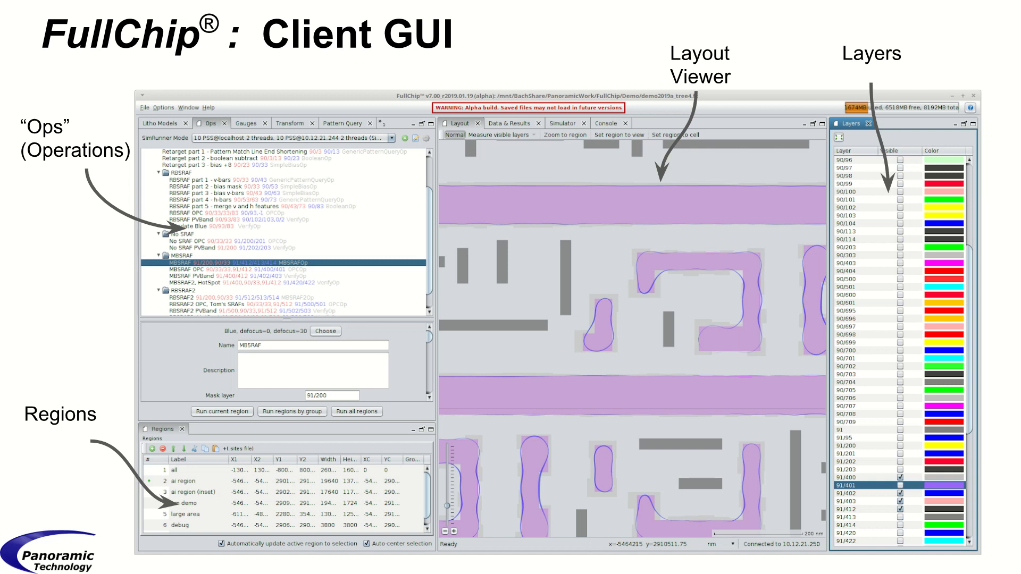
mouse_move(114, 175)
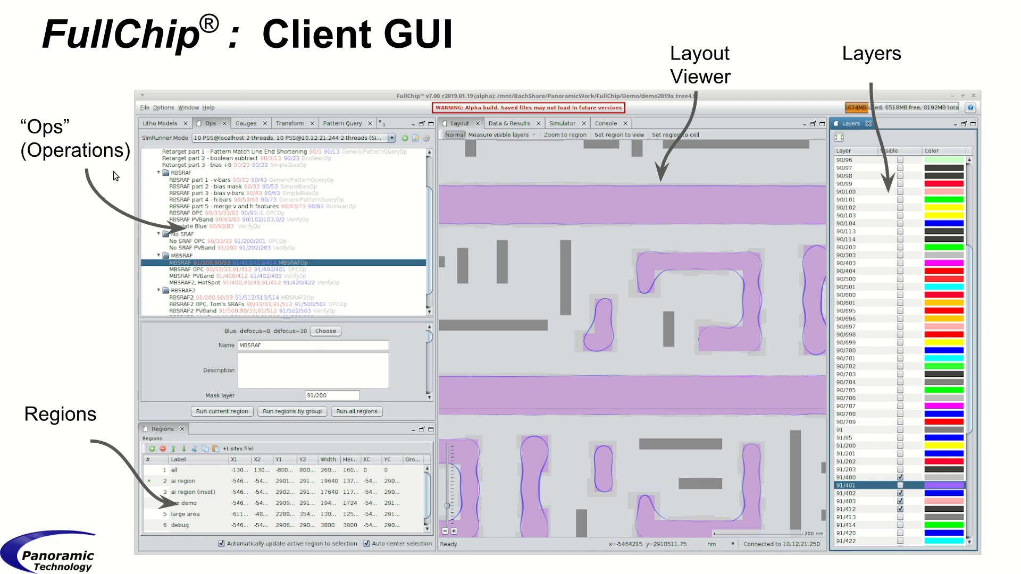
mouse_move(113, 160)
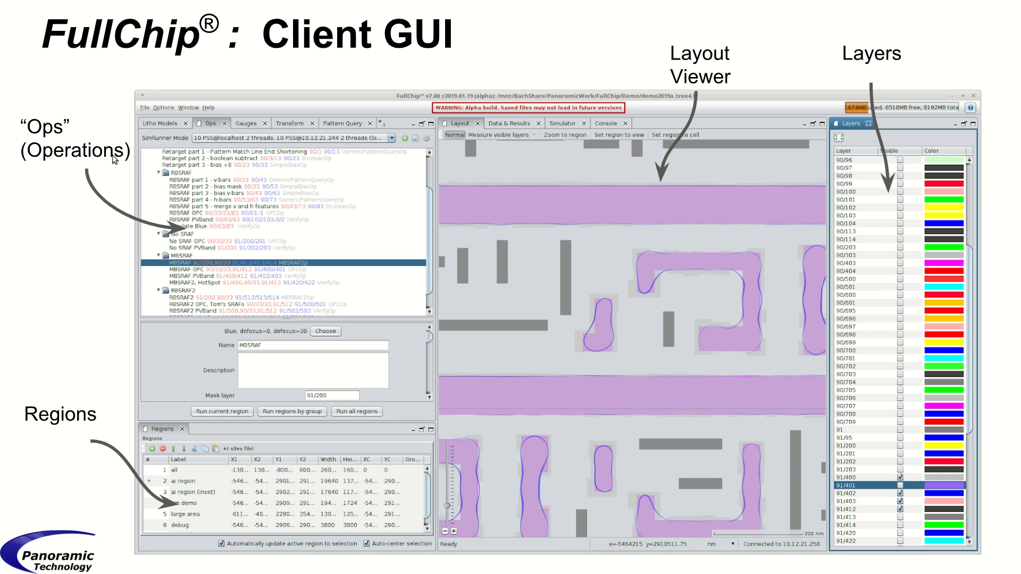
mouse_move(234, 220)
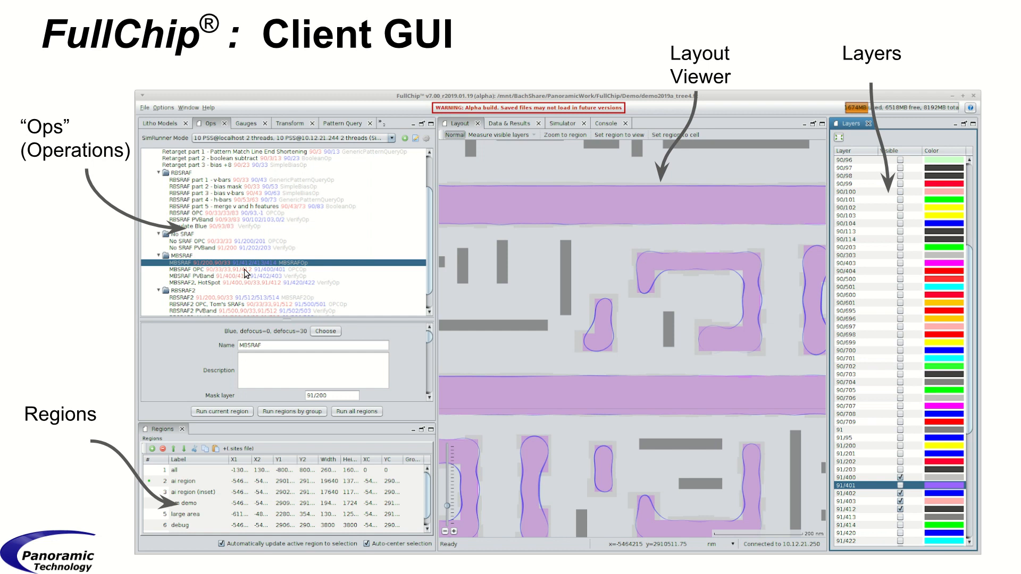
mouse_move(216, 267)
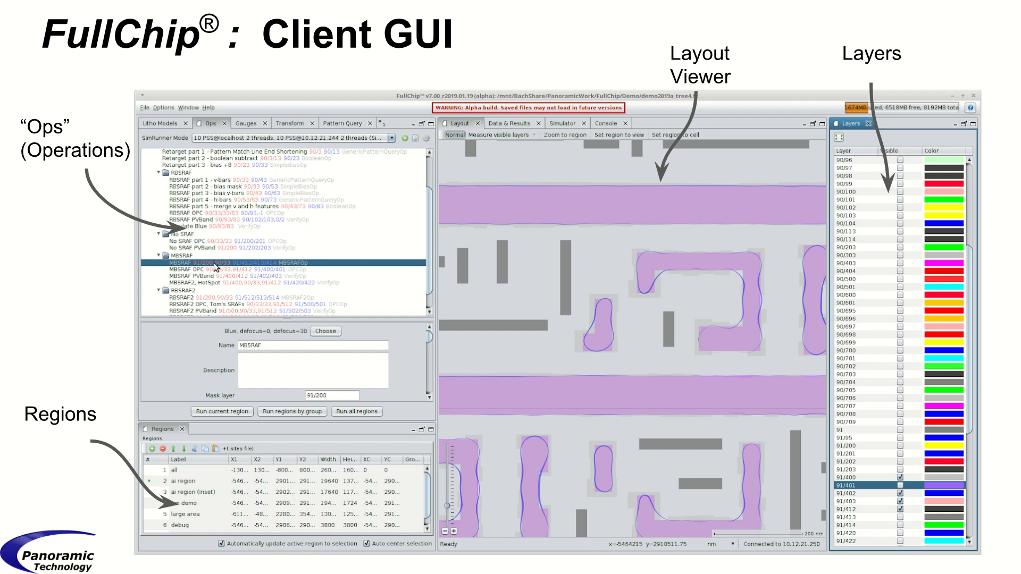
mouse_move(216, 267)
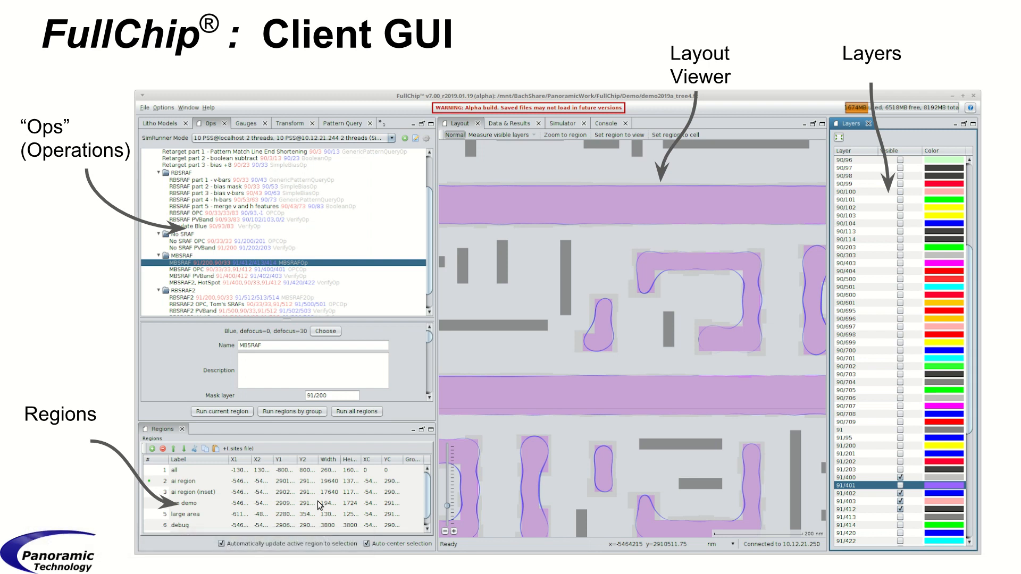
mouse_move(319, 506)
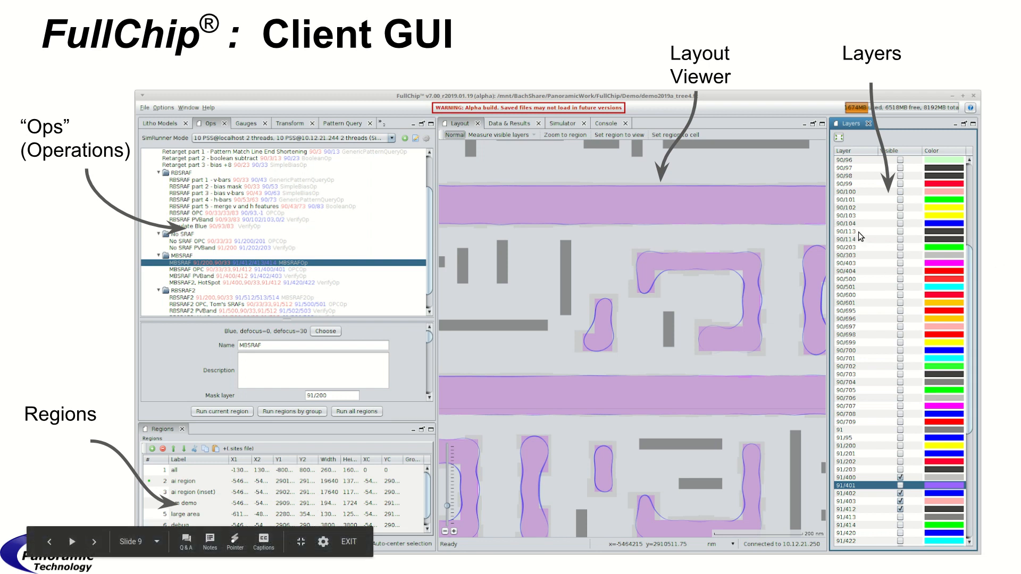
mouse_move(878, 210)
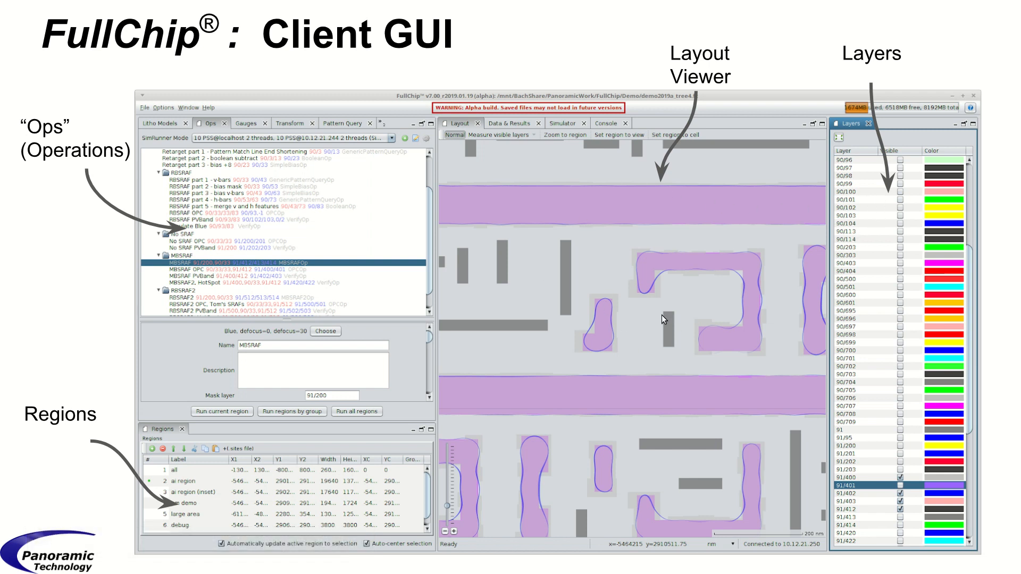
mouse_move(665, 320)
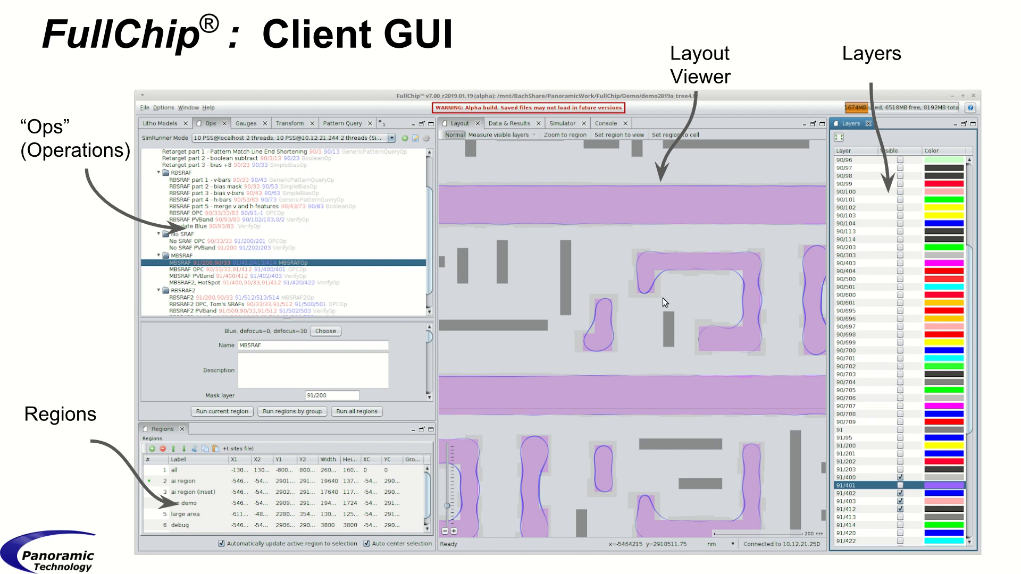